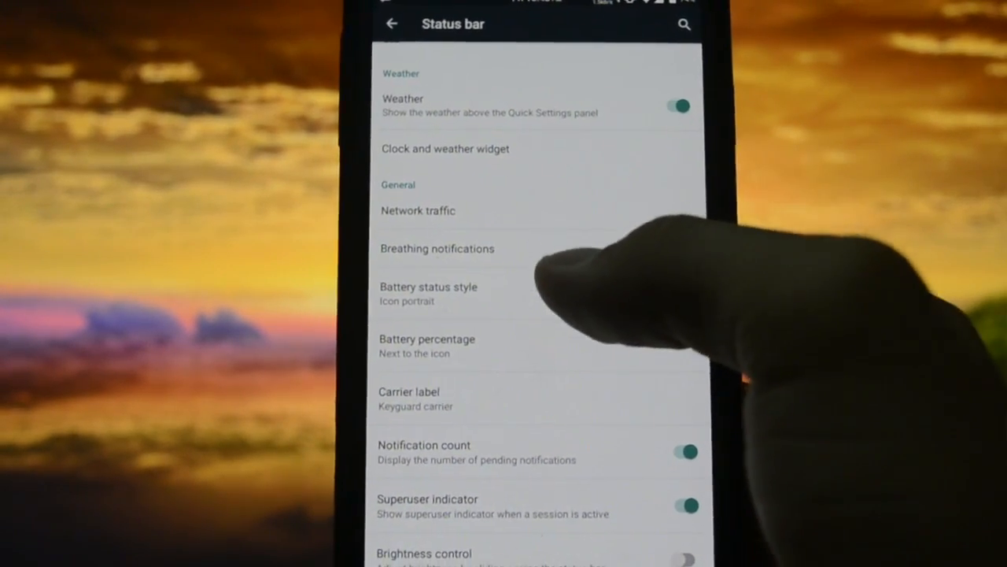
# - Disable the carrier label, set battery percentage hidden then back to next to the icon, and return to Settings
pyautogui.click(428, 293)
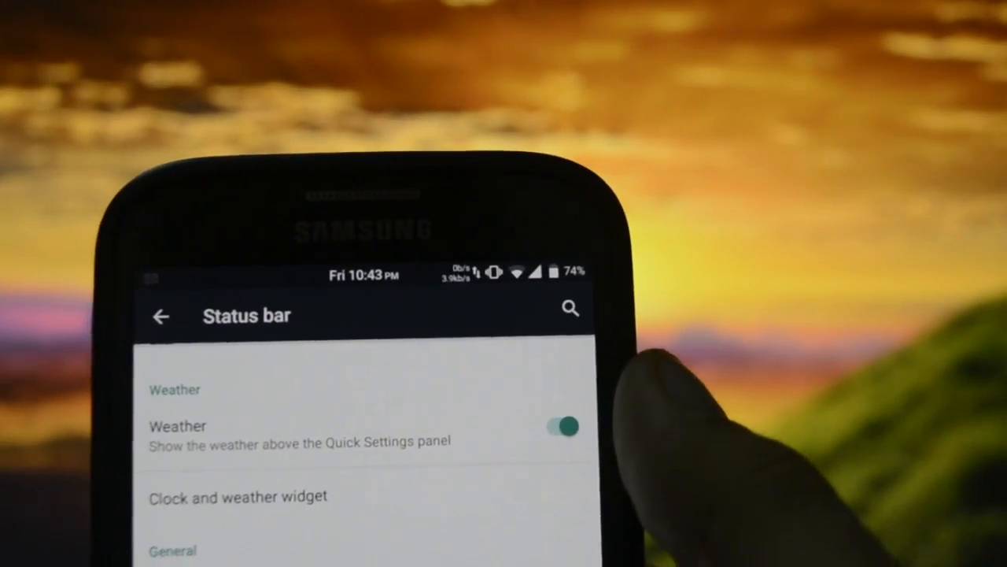
pyautogui.scroll(3)
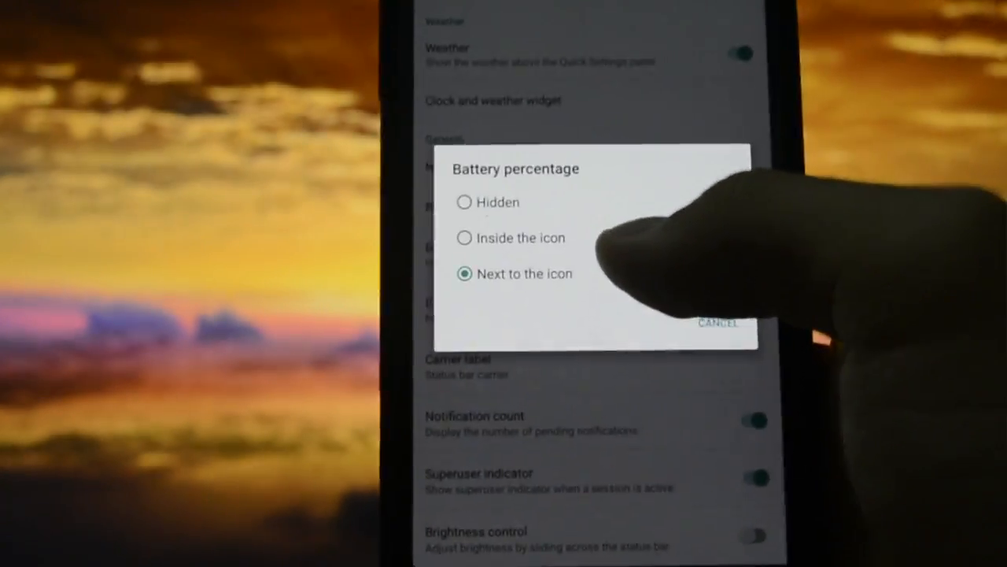
pyautogui.click(464, 202)
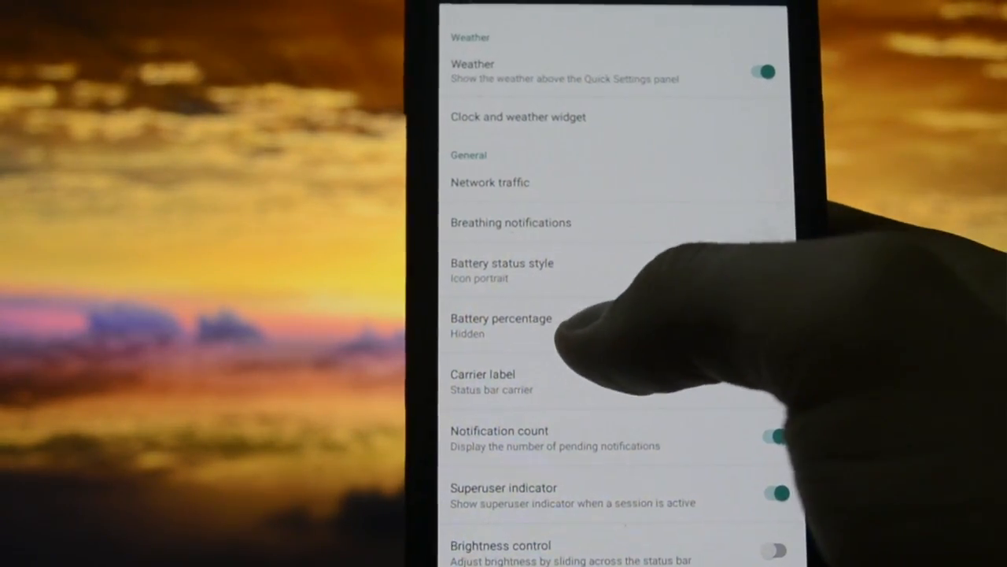
pyautogui.click(501, 324)
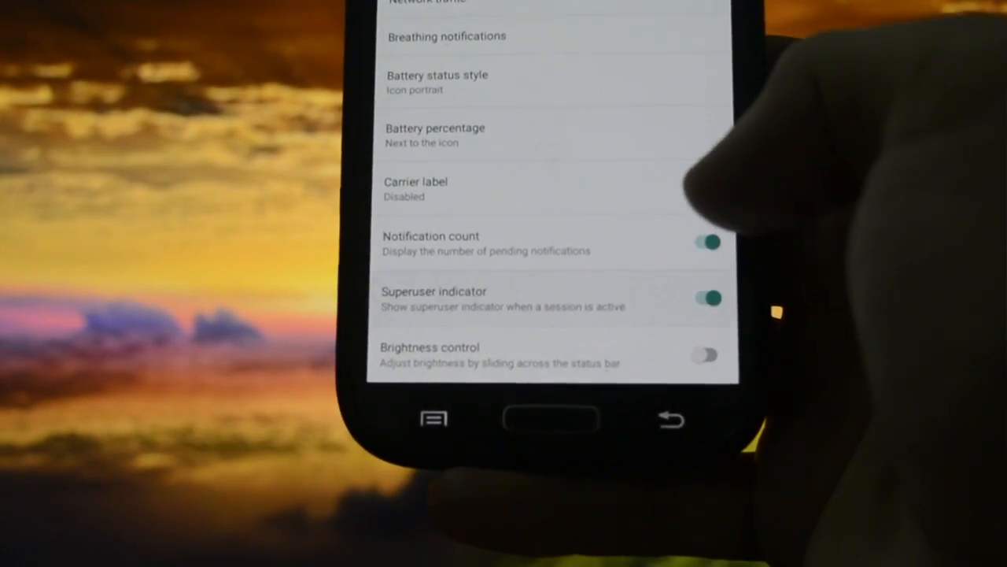
pyautogui.click(706, 297)
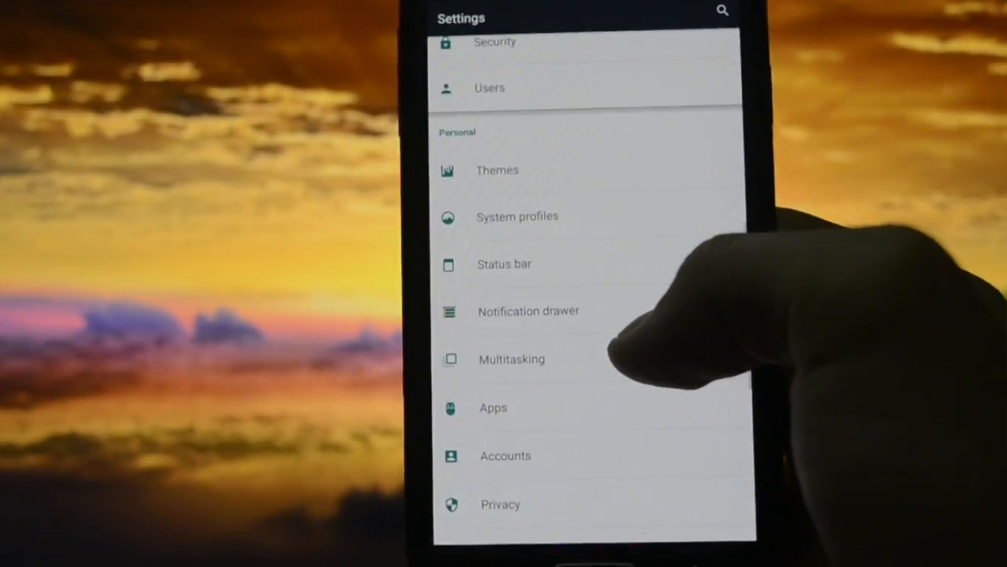
# - In Notification drawer's Select and order tiles, add new quick-settings tiles toward 16 total
pyautogui.click(528, 311)
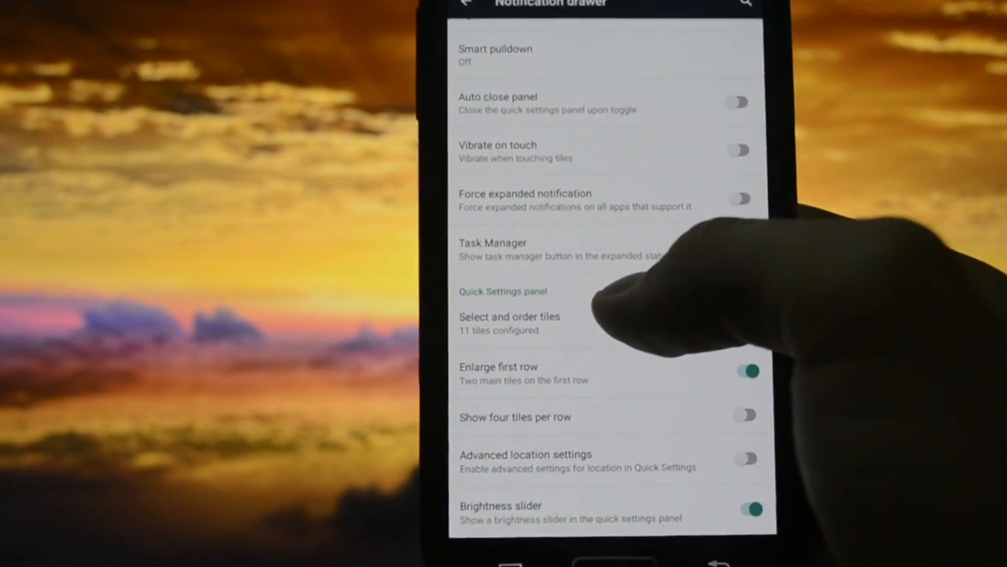
pyautogui.click(509, 322)
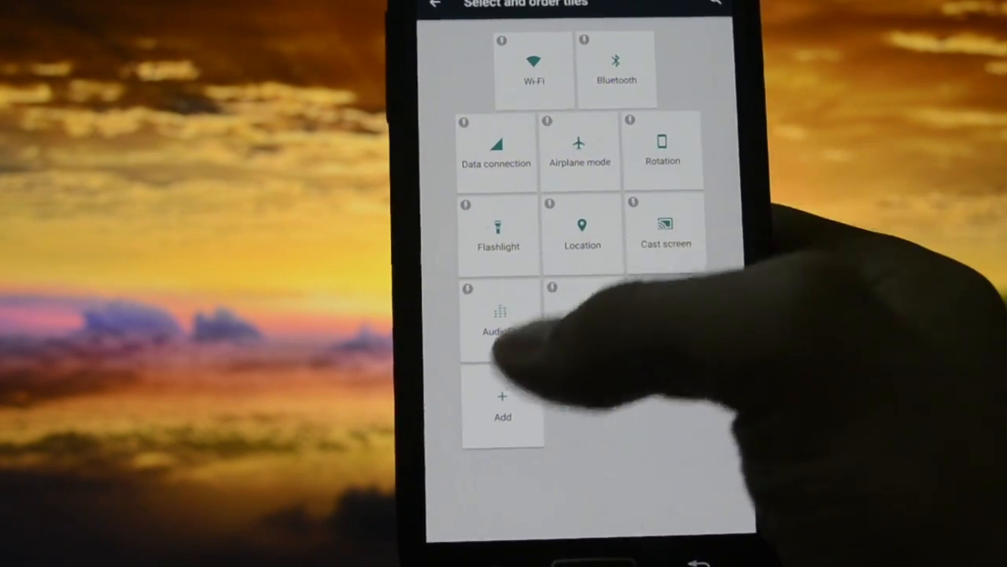
pyautogui.click(502, 405)
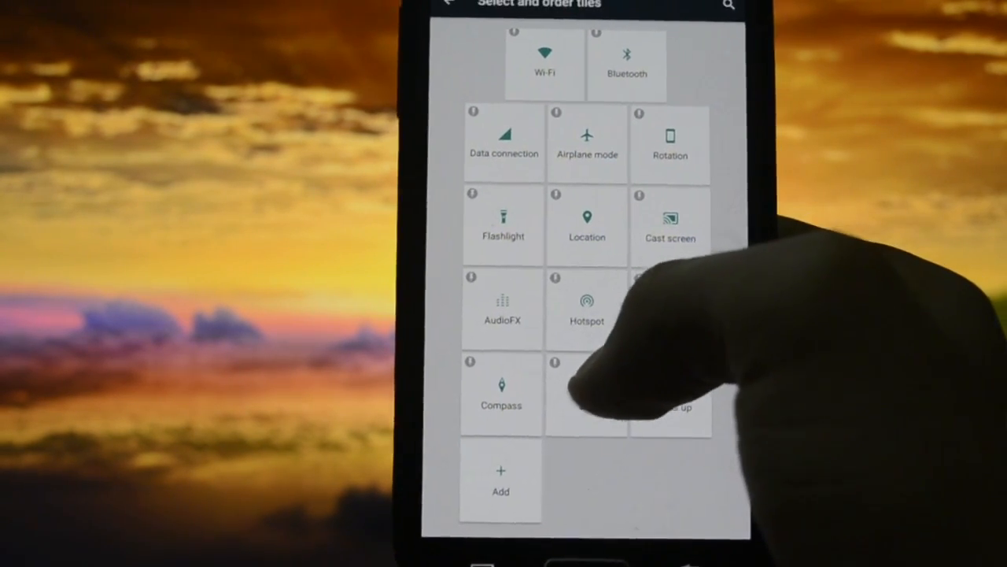
pyautogui.click(501, 480)
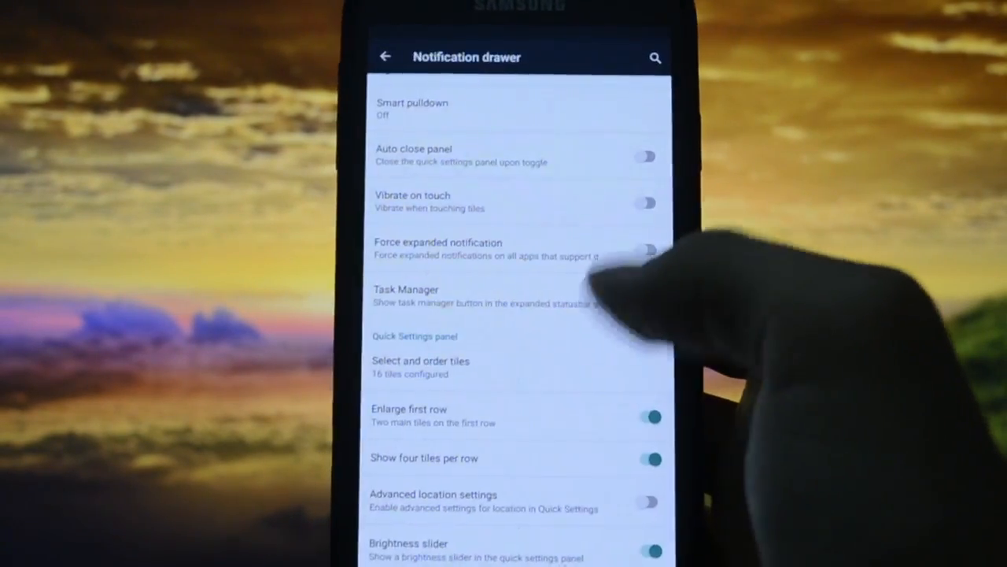
# - Return to the Settings list and browse the Privacy settings before heading to the home screen
pyautogui.click(385, 56)
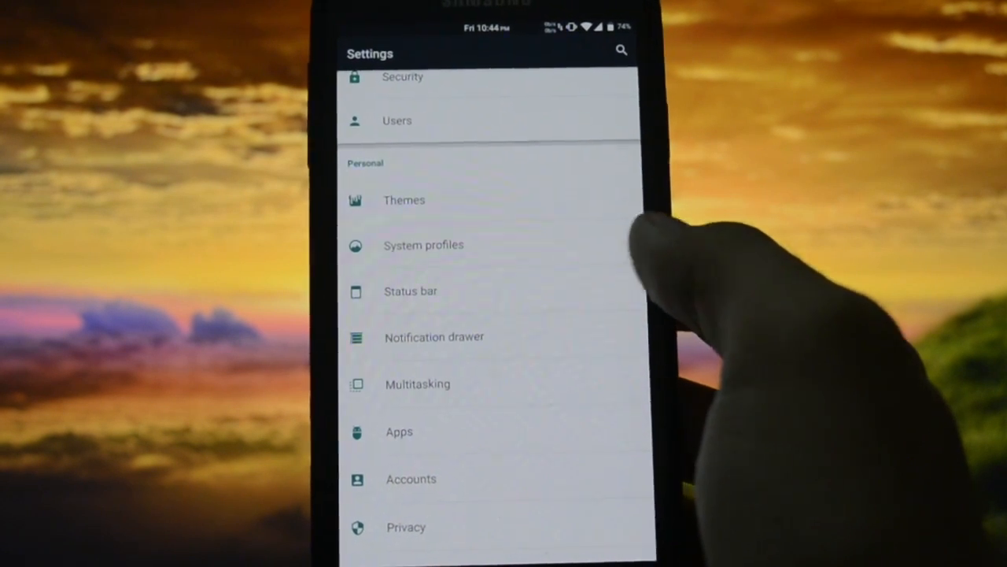
pyautogui.scroll(3)
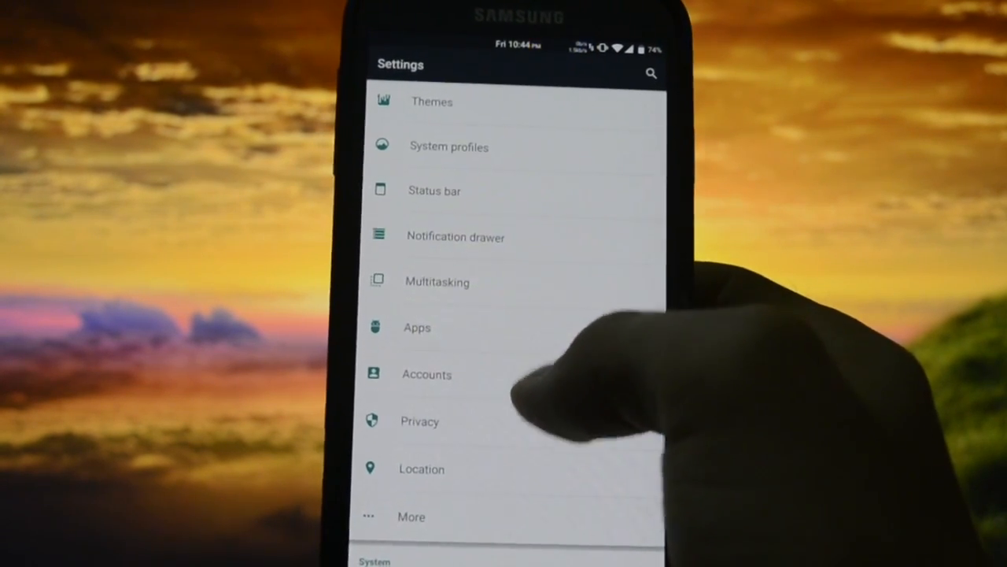
pyautogui.click(437, 282)
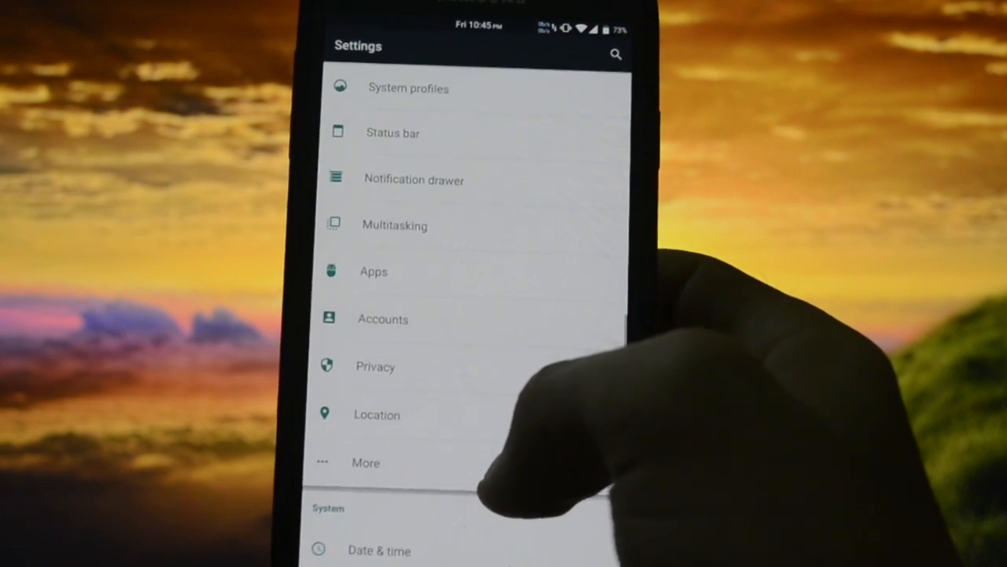
pyautogui.scroll(3)
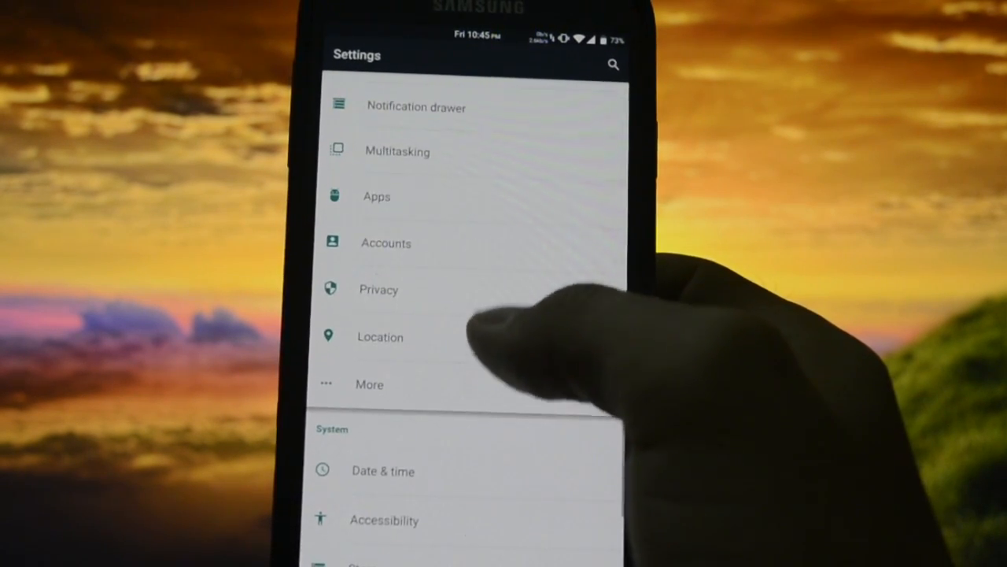
pyautogui.click(379, 289)
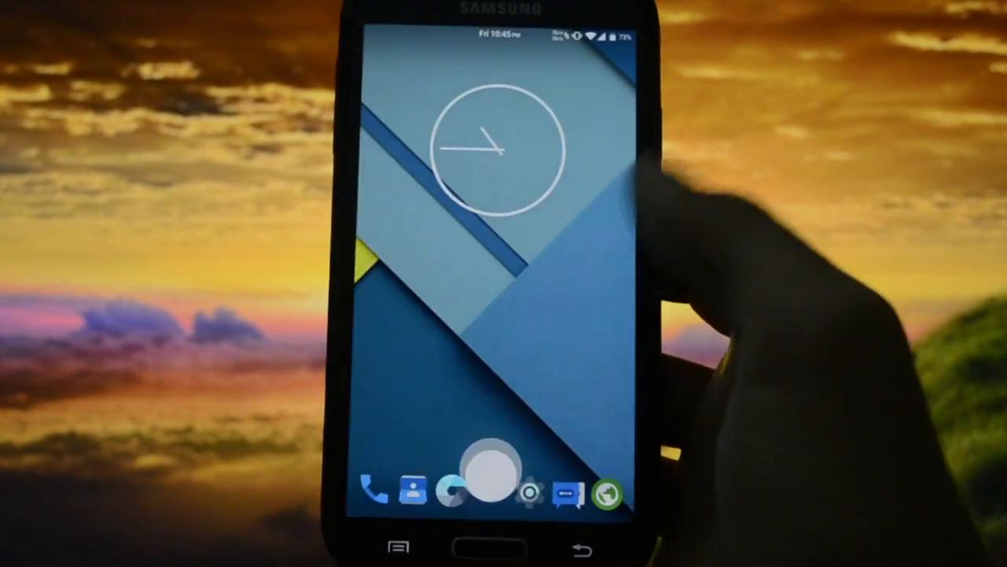
# - Reopen Settings and set Display & lights LCD density to 360 DPI
pyautogui.click(493, 472)
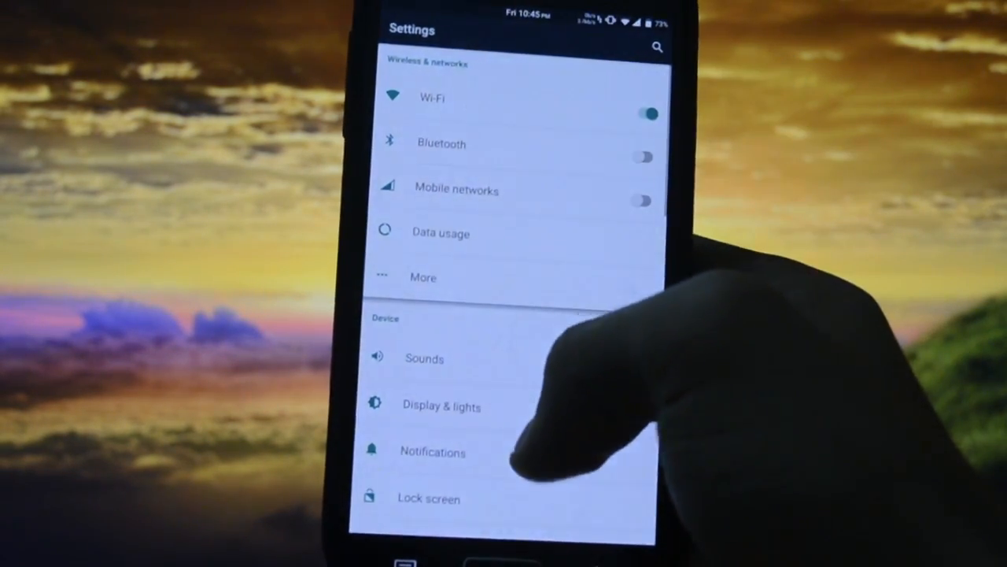
pyautogui.click(441, 406)
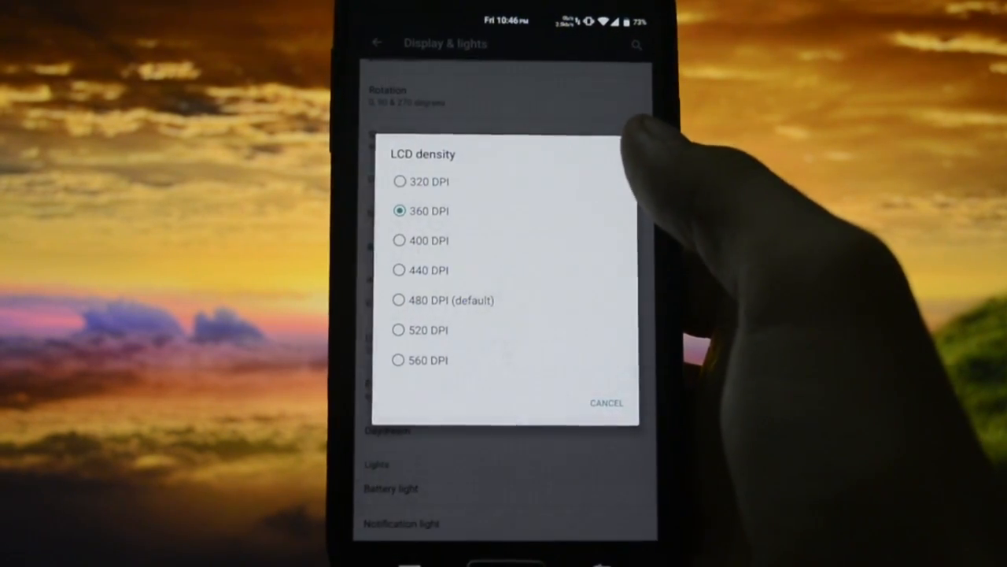
pyautogui.click(606, 403)
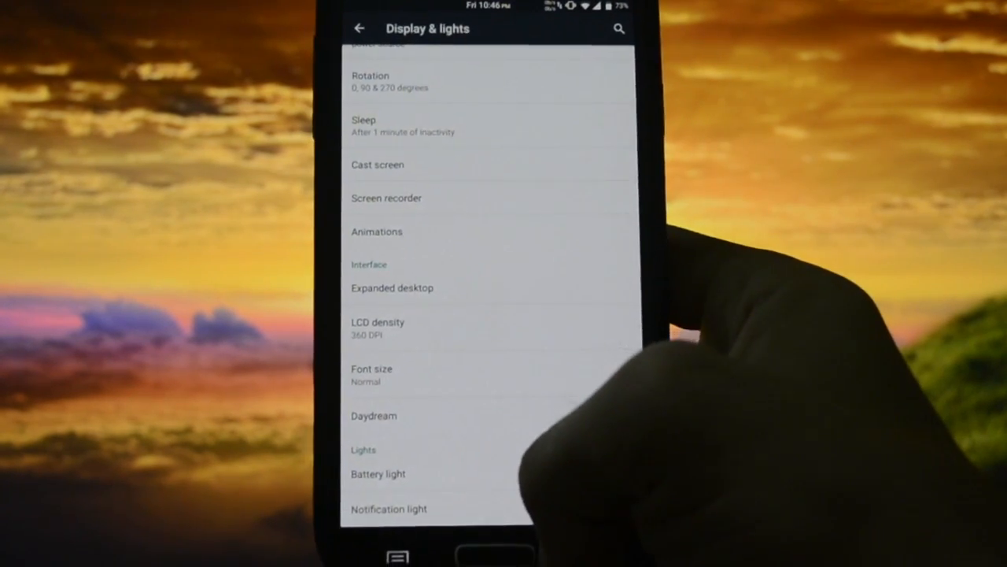